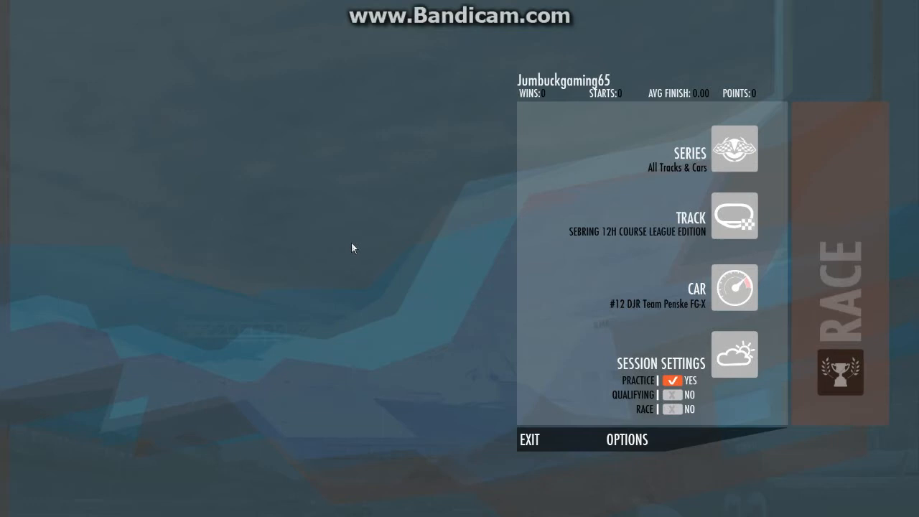
Bring up the Select Vehicle list with the #12 DJR Team Penske FG-X 6.1 chosen
{"action": "left_click", "coordinate": [733, 287]}
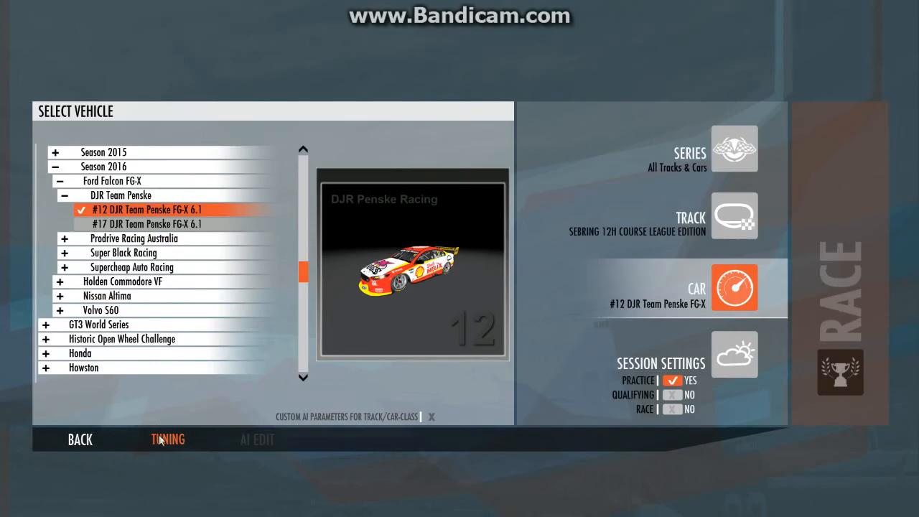
Enter the #12 DJR Team Penske car's tuning view and create its loose skin directory via Create Dir
{"action": "left_click", "coordinate": [166, 440]}
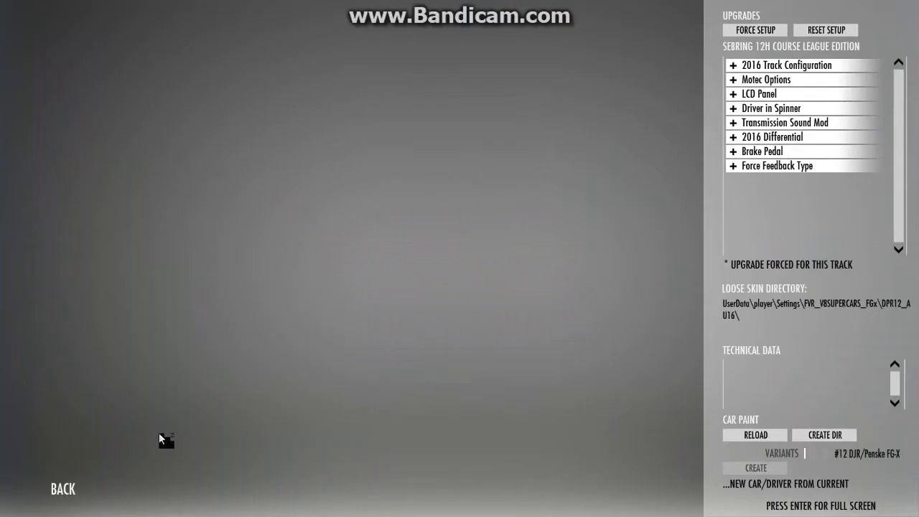
{"action": "mouse_move", "coordinate": [379, 243]}
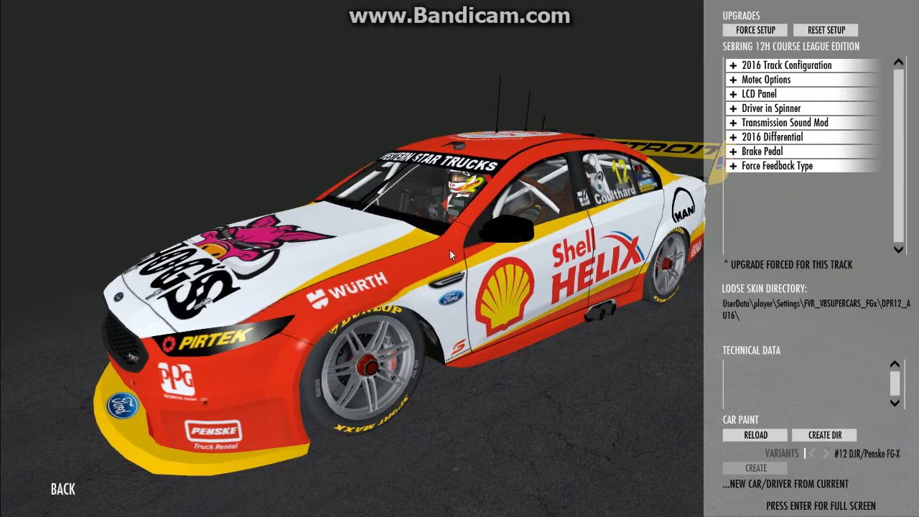
{"action": "mouse_move", "coordinate": [474, 264]}
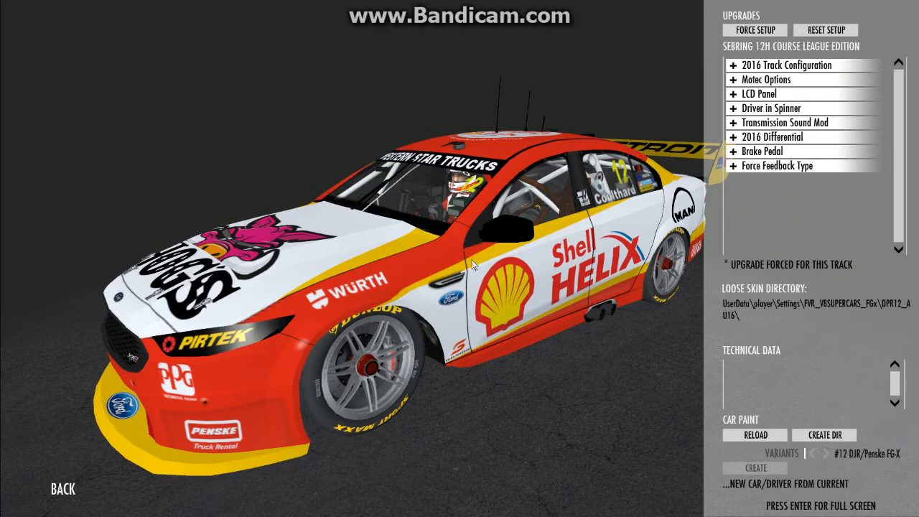
{"action": "mouse_move", "coordinate": [721, 310]}
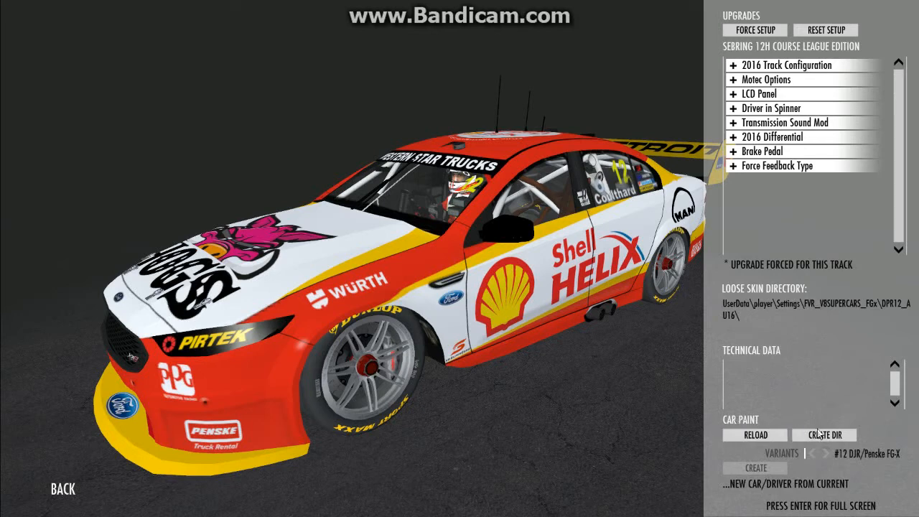
{"action": "left_click", "coordinate": [825, 434]}
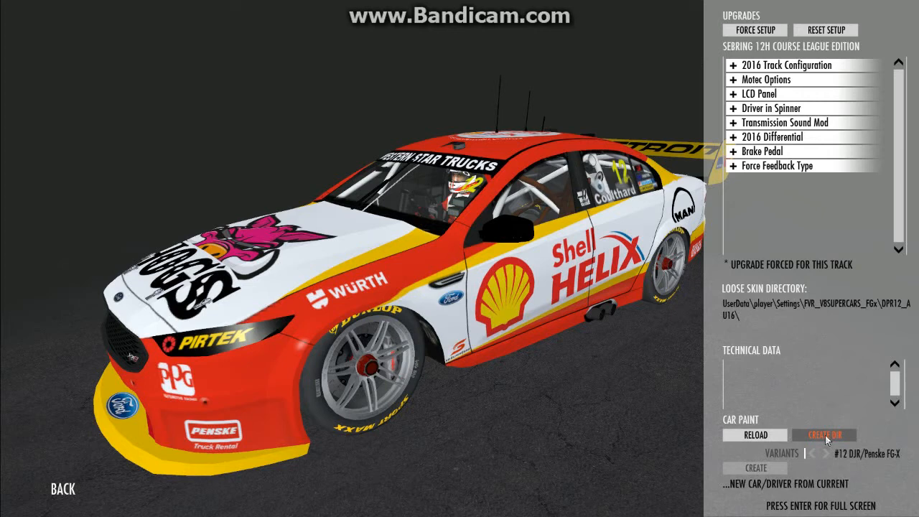
{"action": "mouse_move", "coordinate": [538, 296]}
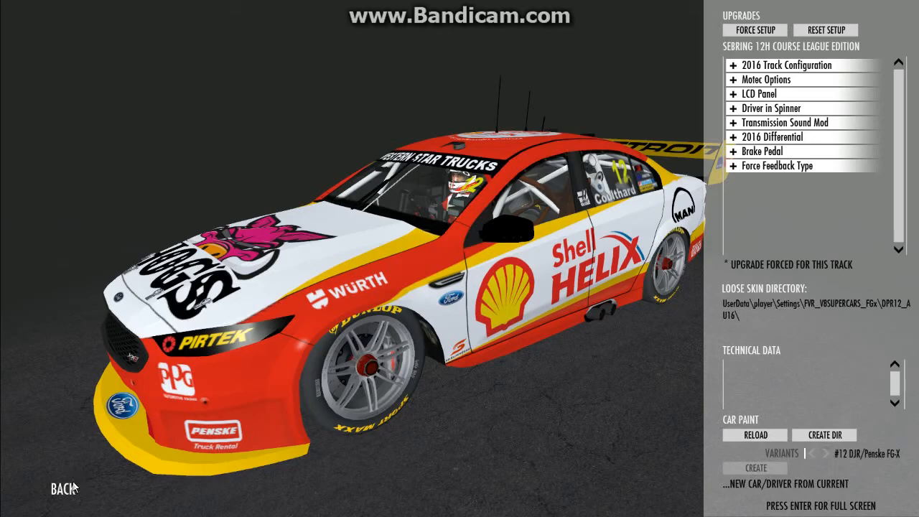
Return to the race screen, switch to the desktop and copy the alt skin .mas file
{"action": "left_click", "coordinate": [60, 488]}
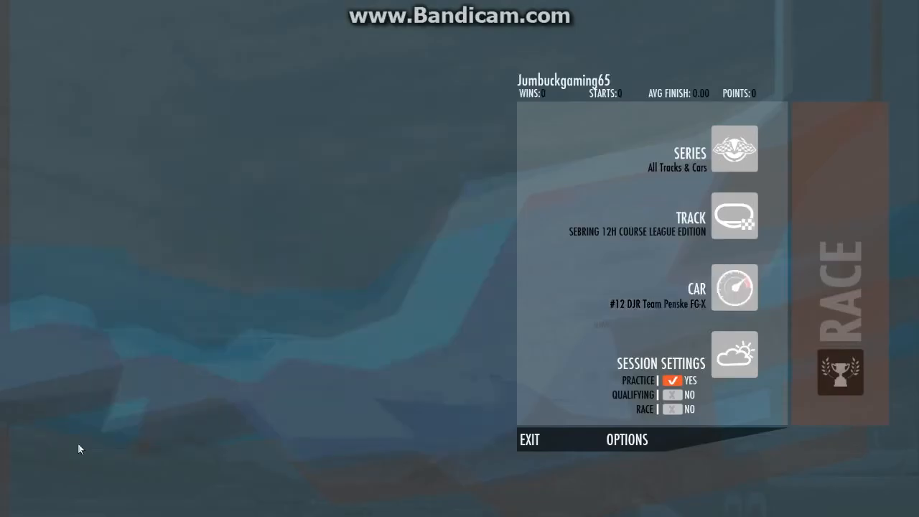
{"action": "left_click", "coordinate": [529, 440]}
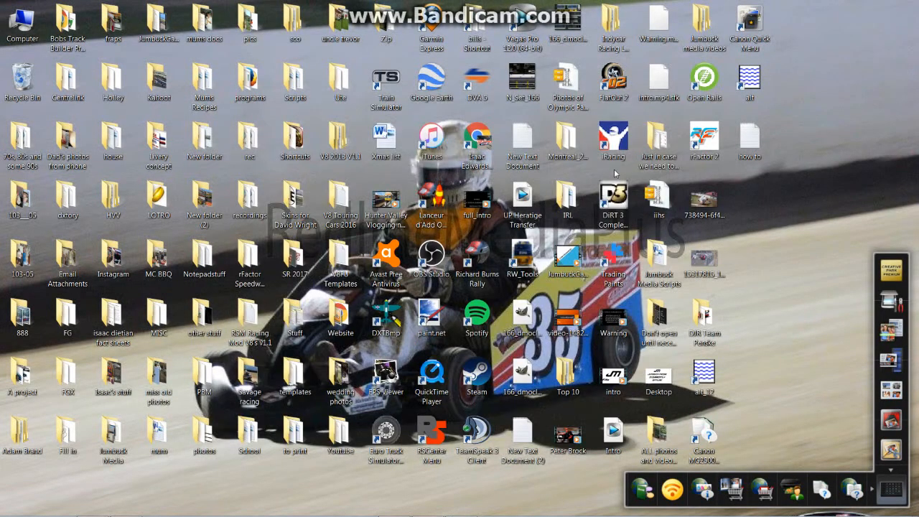
{"action": "mouse_move", "coordinate": [811, 158]}
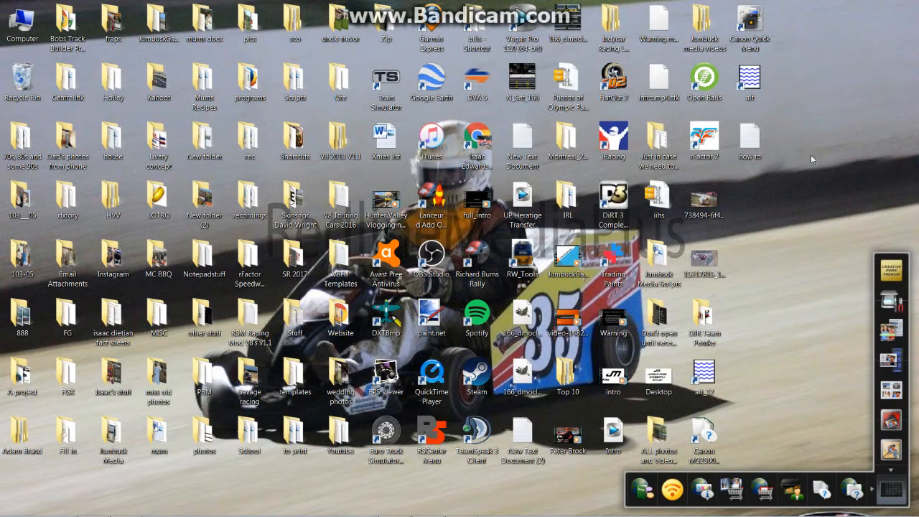
{"action": "mouse_move", "coordinate": [826, 139]}
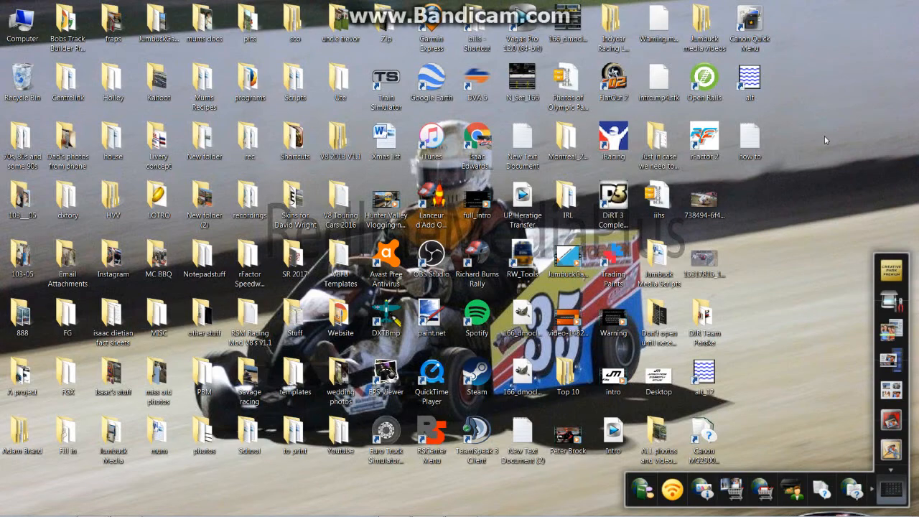
{"action": "mouse_move", "coordinate": [822, 127]}
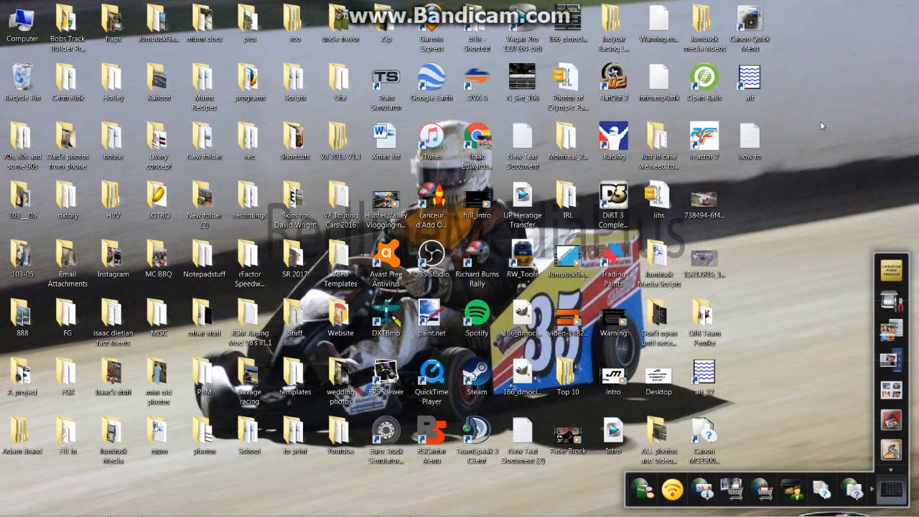
{"action": "left_click", "coordinate": [750, 78]}
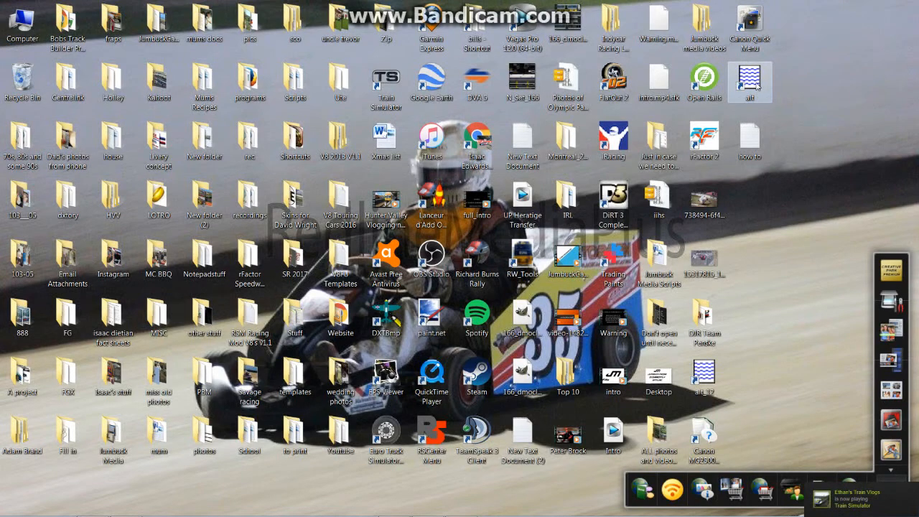
{"action": "mouse_move", "coordinate": [761, 112]}
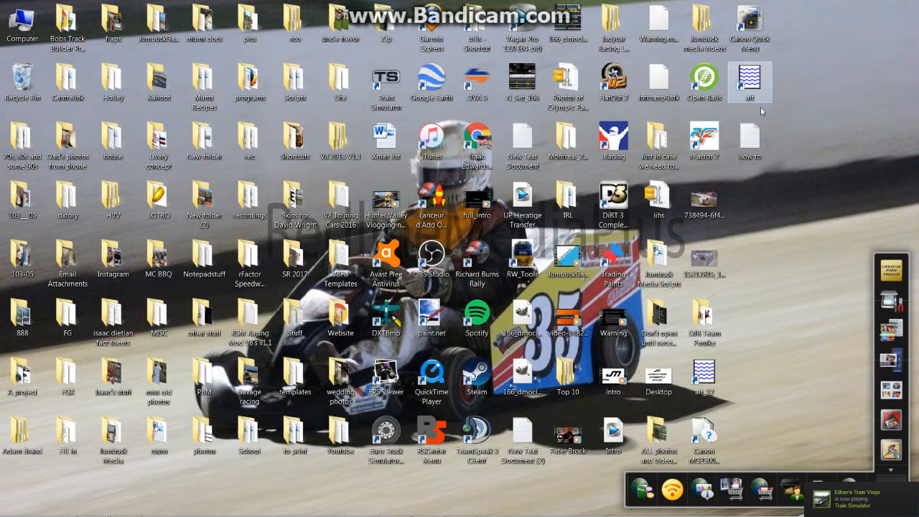
{"action": "left_click", "coordinate": [750, 80]}
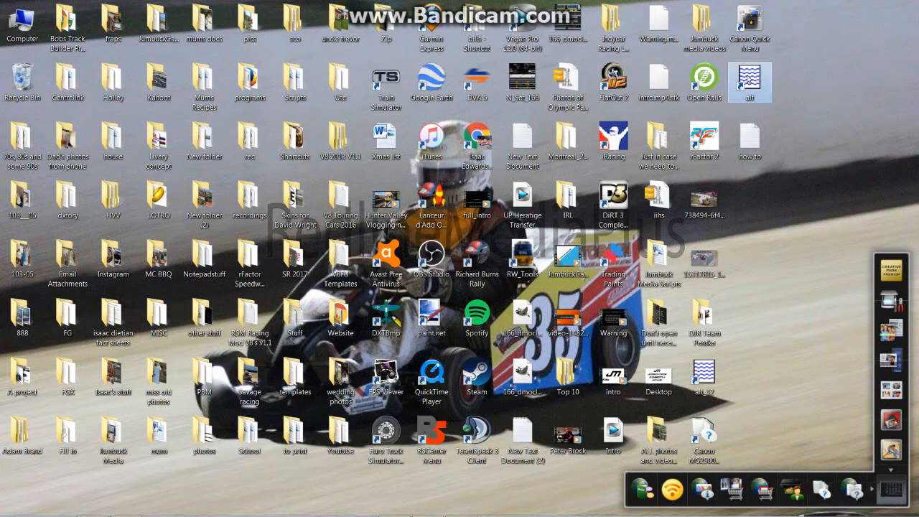
{"action": "right_click", "coordinate": [750, 80]}
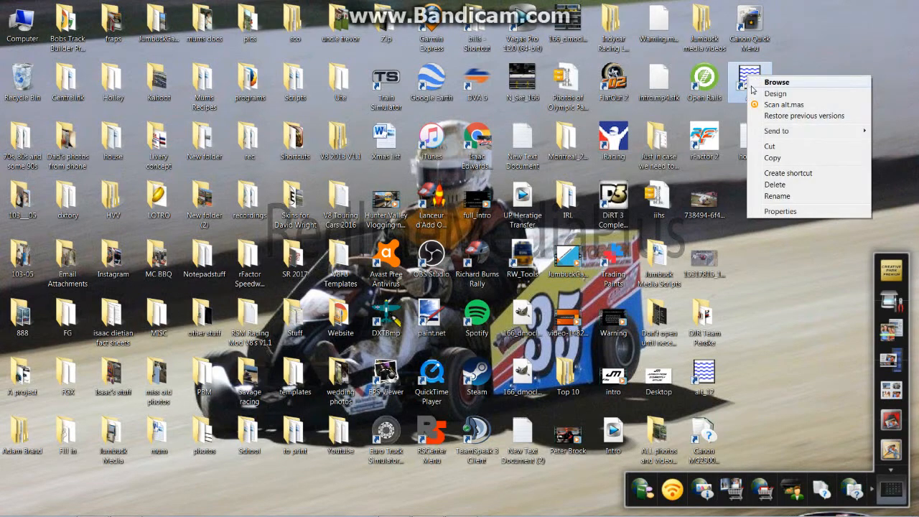
{"action": "mouse_move", "coordinate": [778, 165]}
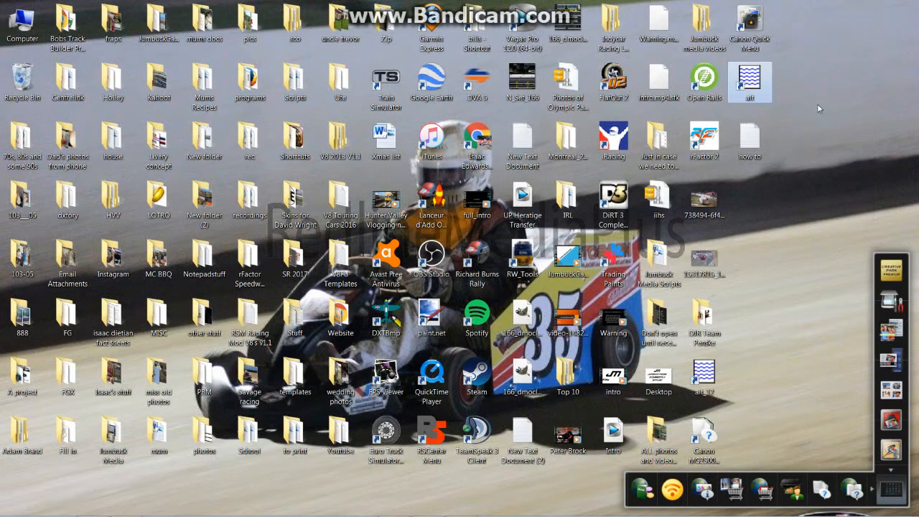
{"action": "mouse_move", "coordinate": [816, 83]}
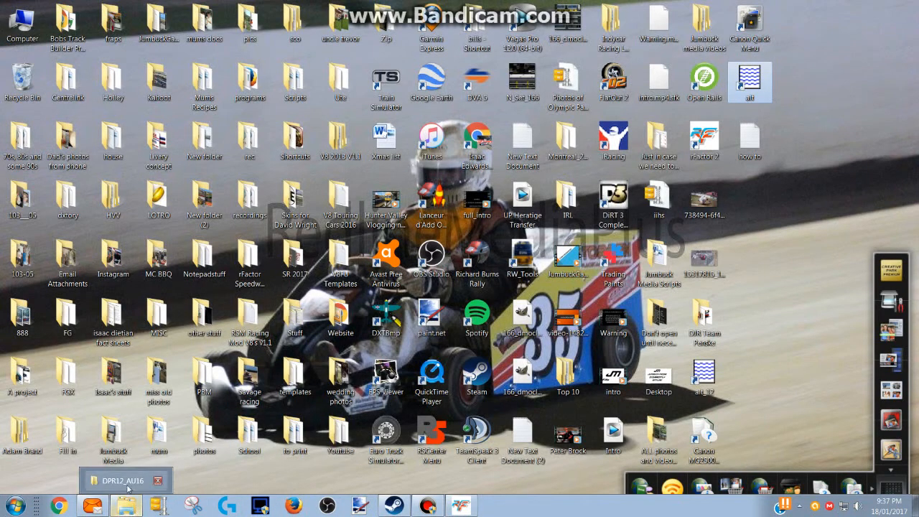
Navigate into FVR_V8SUPERCARS_FGx and then its DPR12_AU16 skin folder
{"action": "left_click", "coordinate": [127, 479]}
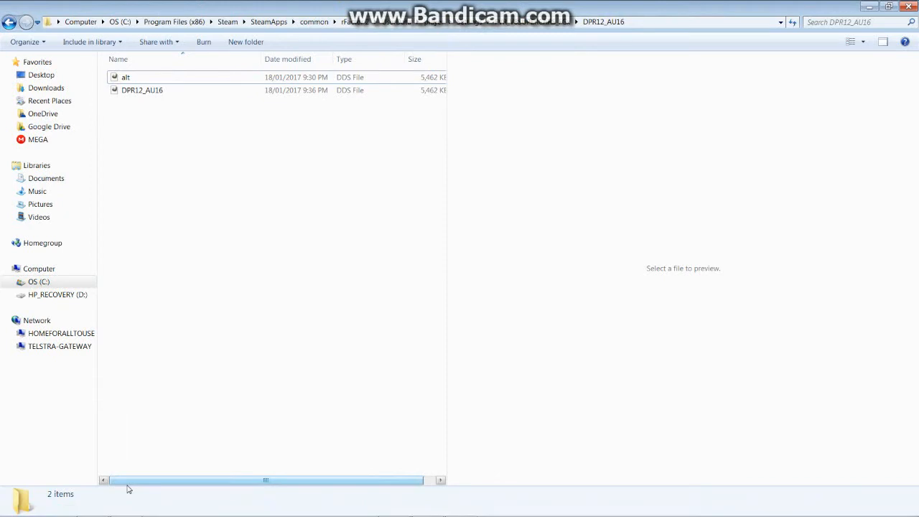
{"action": "mouse_move", "coordinate": [127, 233]}
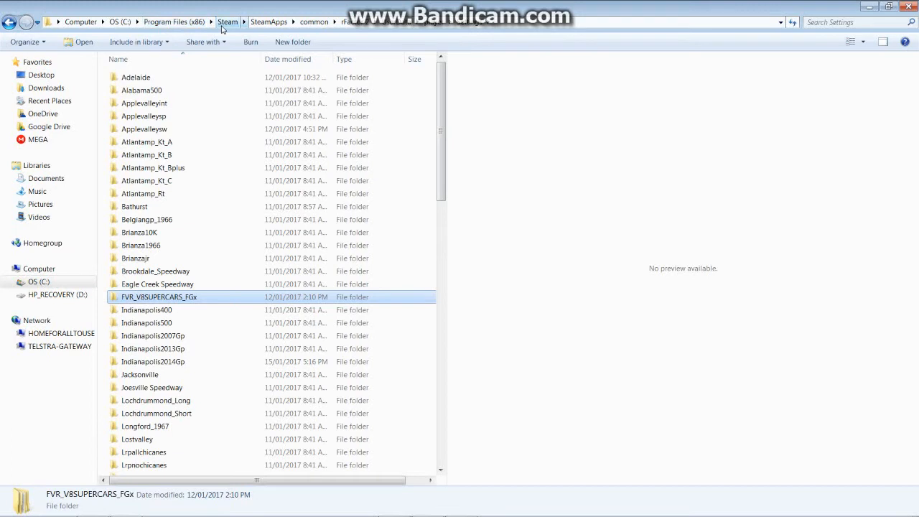
{"action": "mouse_move", "coordinate": [136, 42]}
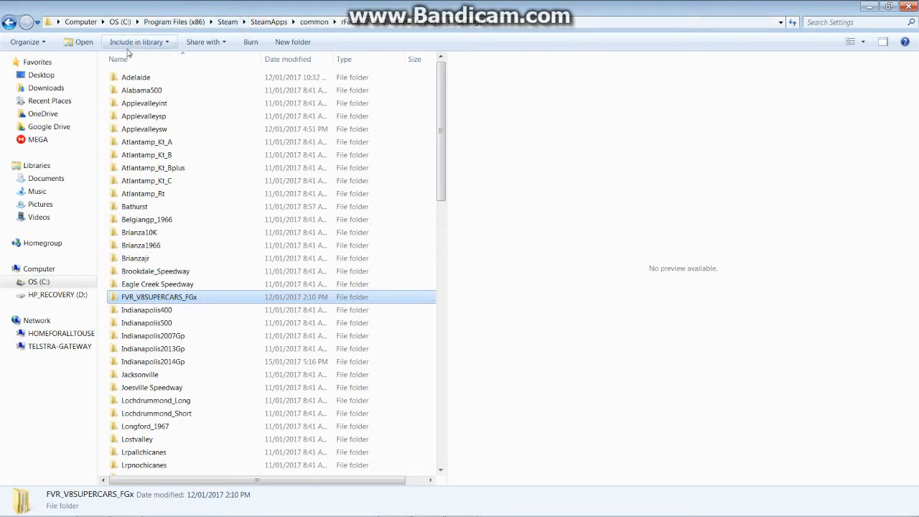
{"action": "mouse_move", "coordinate": [132, 336]}
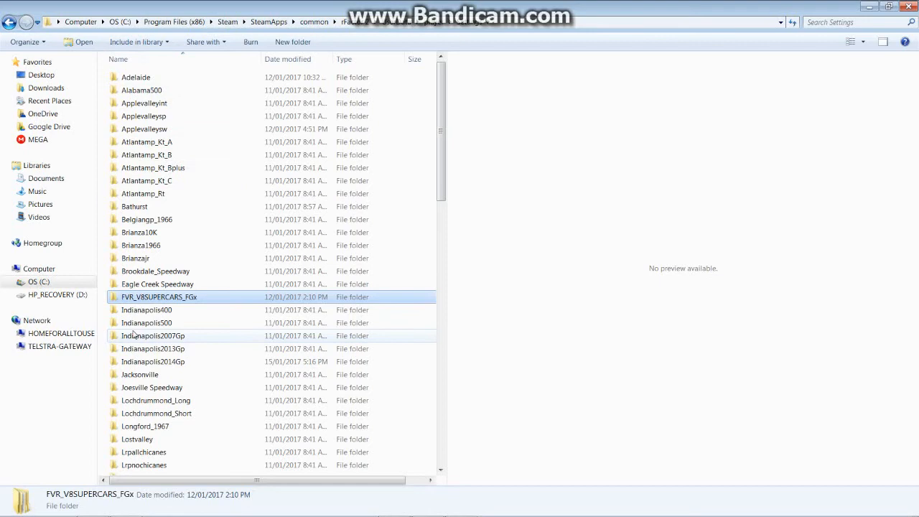
{"action": "scroll", "scroll_direction": "down", "scroll_amount": 3}
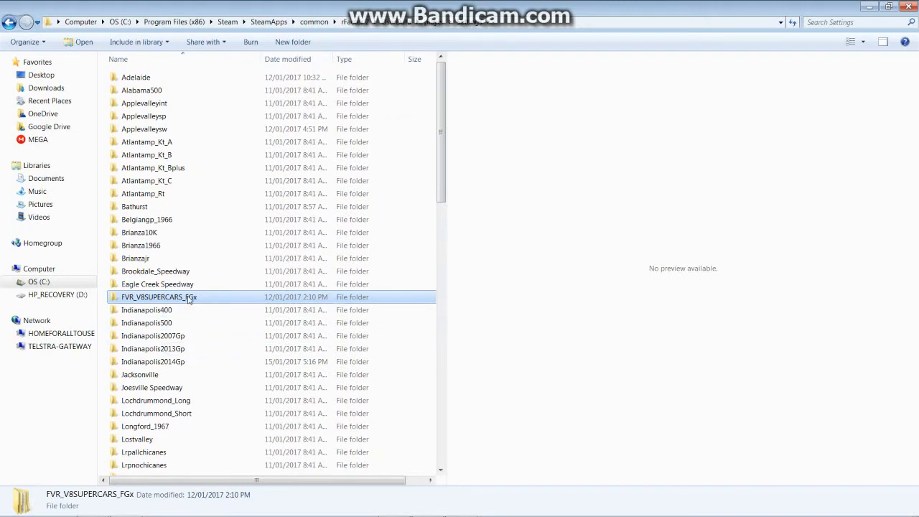
{"action": "double_click", "coordinate": [158, 296]}
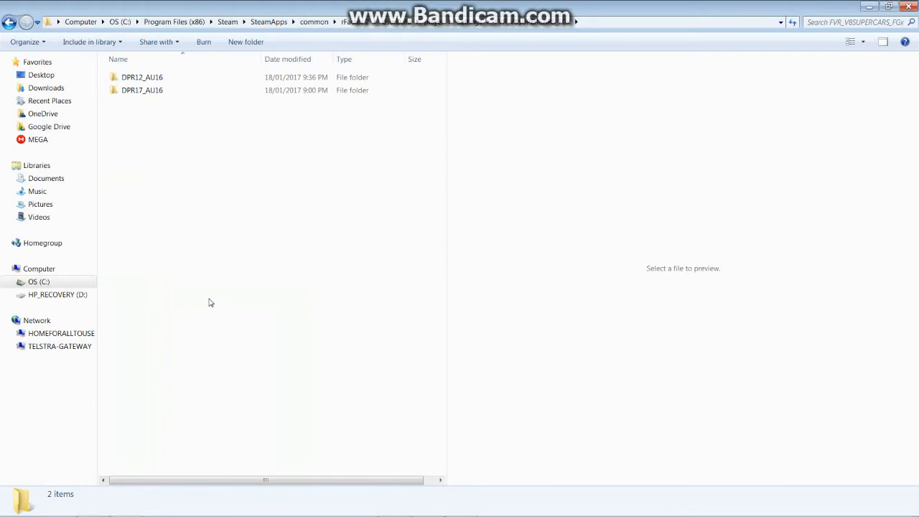
{"action": "left_click", "coordinate": [140, 78]}
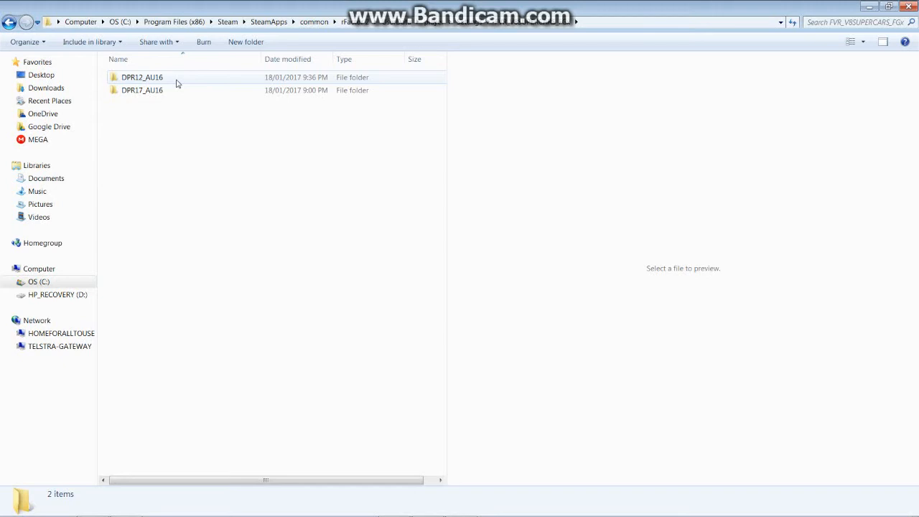
{"action": "double_click", "coordinate": [141, 77]}
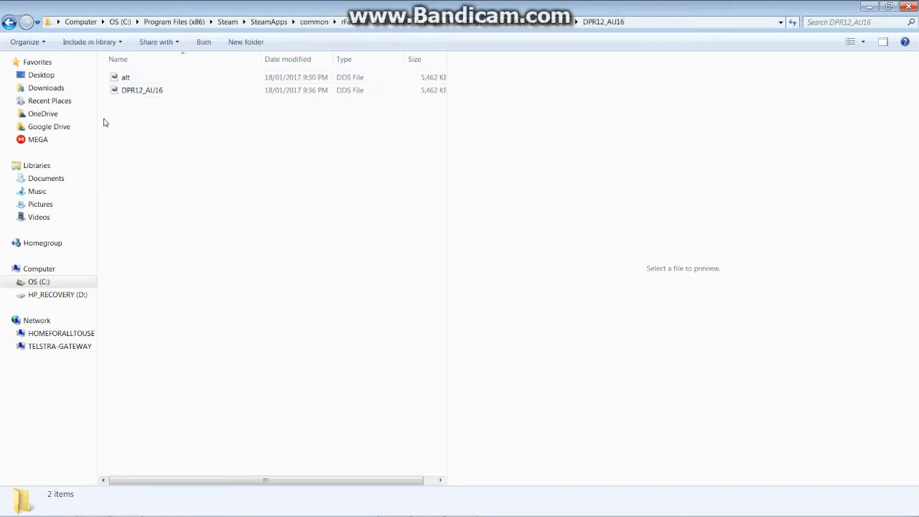
{"action": "mouse_move", "coordinate": [169, 164]}
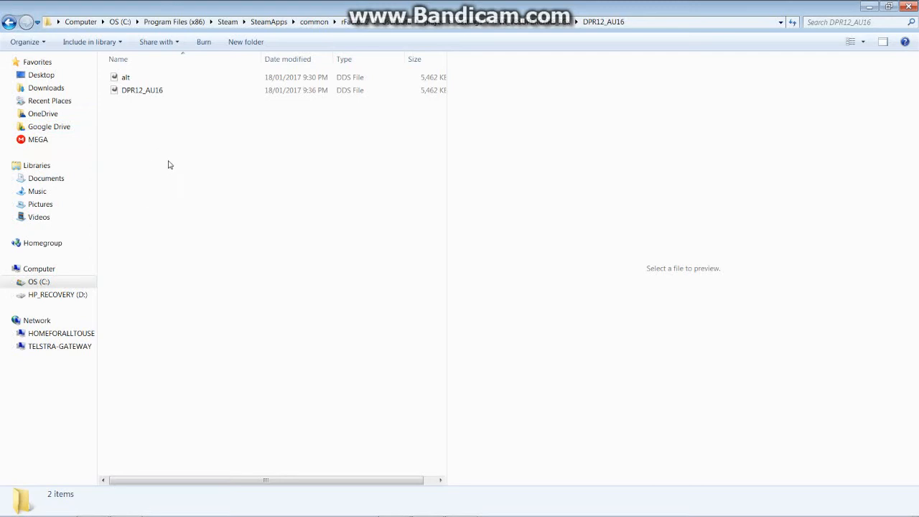
Paste the copied alt skin file into the DPR12_AU16 folder beside the existing skin files
{"action": "right_click", "coordinate": [170, 164]}
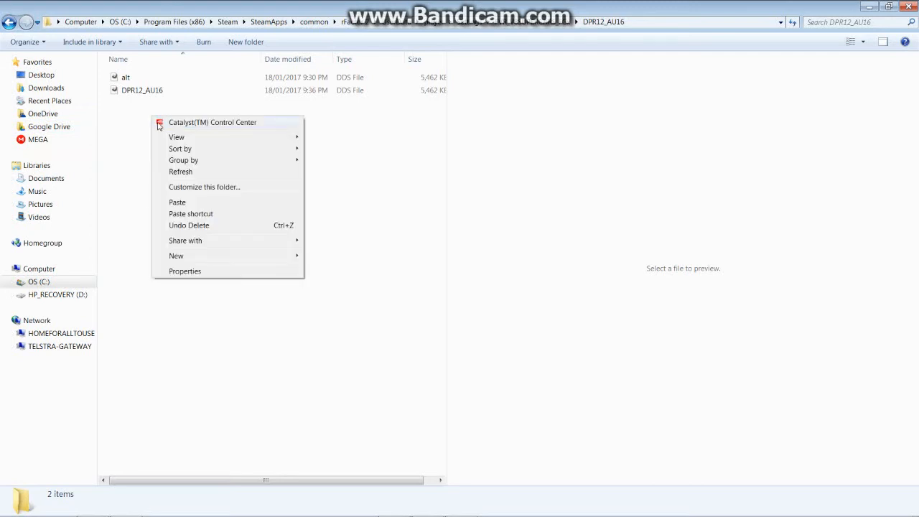
{"action": "mouse_move", "coordinate": [178, 201]}
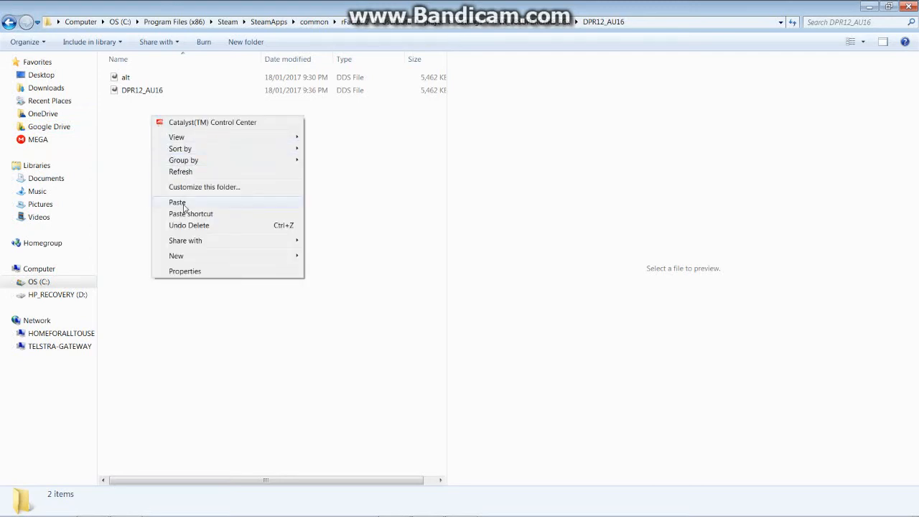
{"action": "left_click", "coordinate": [177, 201]}
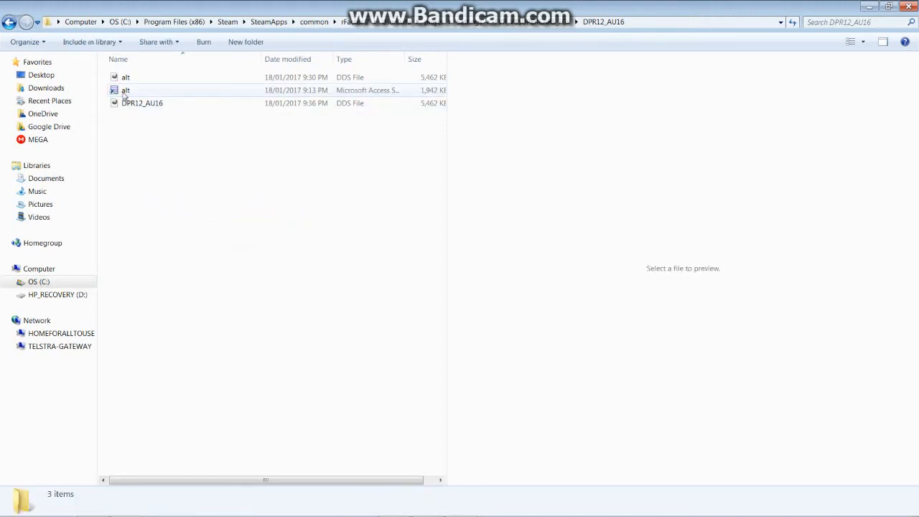
{"action": "mouse_move", "coordinate": [279, 92]}
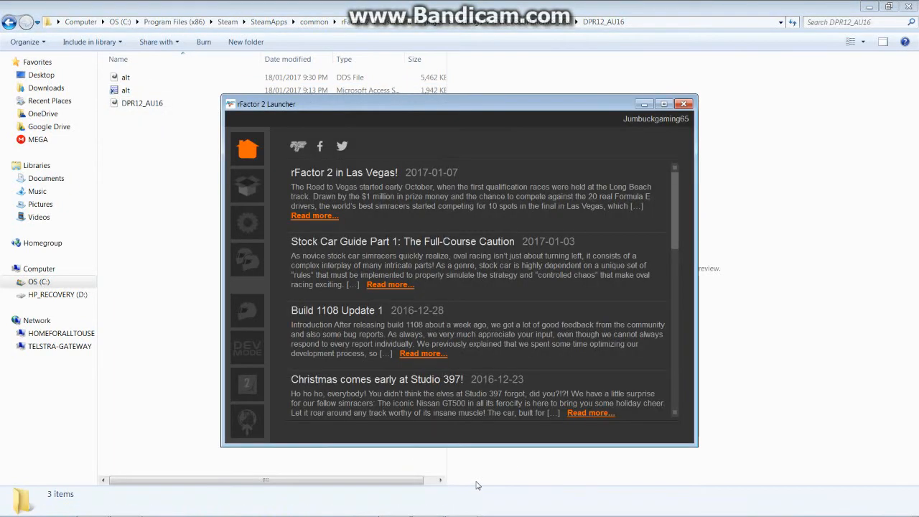
{"action": "mouse_move", "coordinate": [248, 310]}
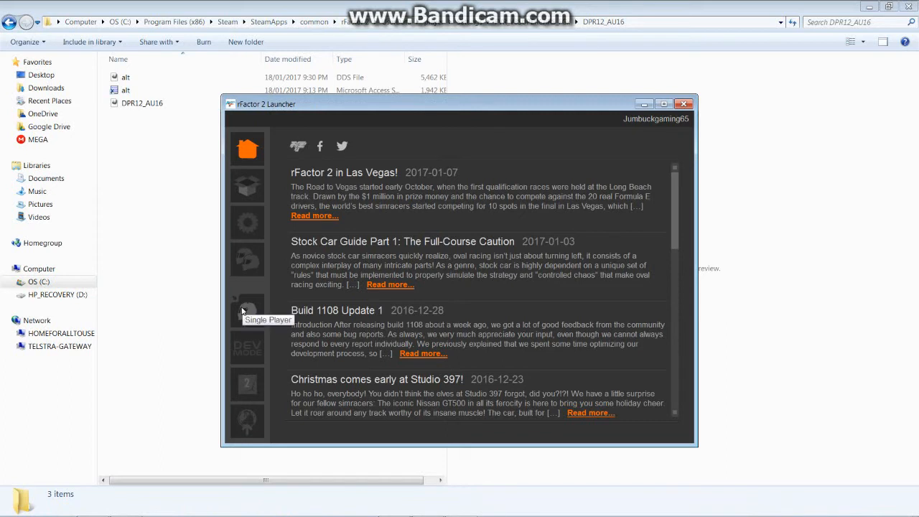
Launch rFactor 2 in Single Player from the launcher sidebar
{"action": "left_click", "coordinate": [684, 104]}
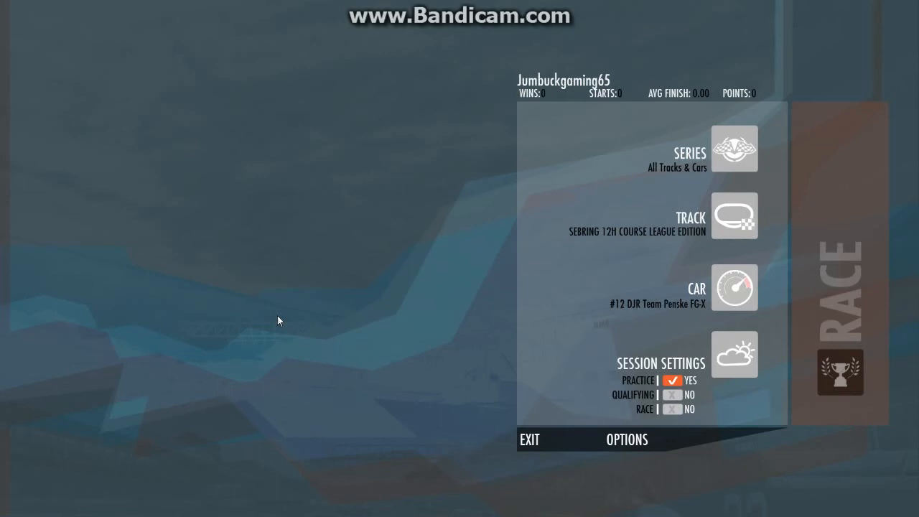
{"action": "mouse_move", "coordinate": [744, 258]}
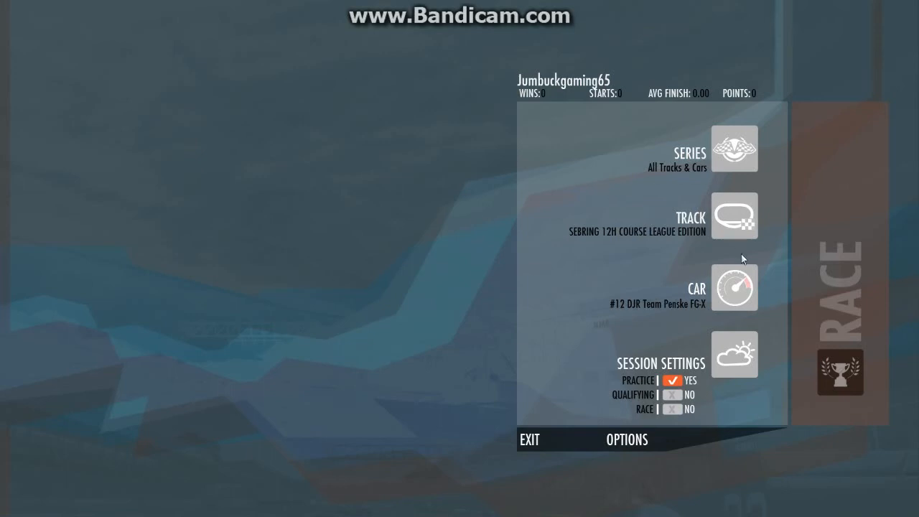
Select the #12 DJR Team Penske FG-X again and enter its tuning and paint screen
{"action": "left_click", "coordinate": [734, 288]}
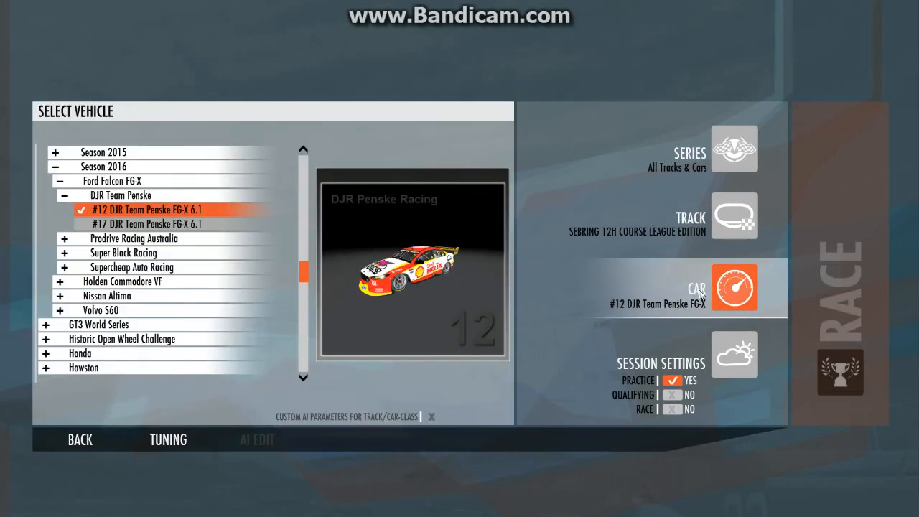
{"action": "left_click", "coordinate": [168, 440]}
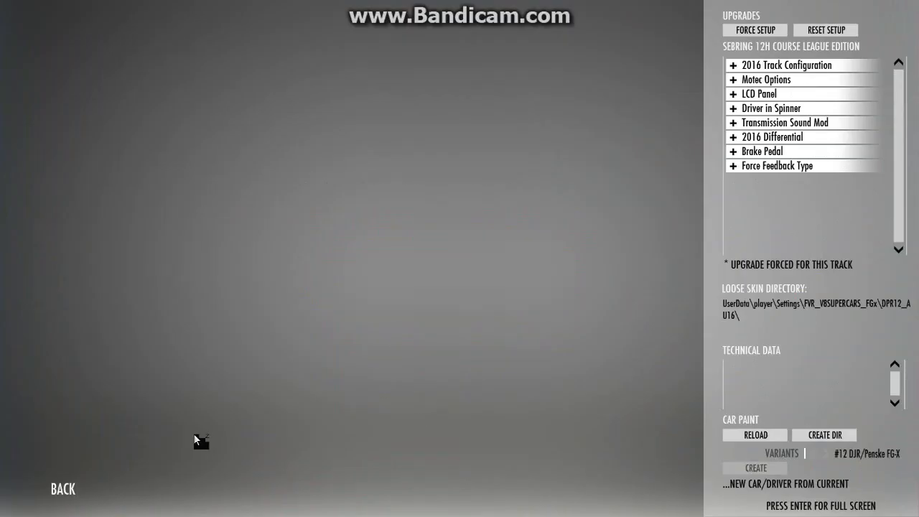
{"action": "mouse_move", "coordinate": [229, 422]}
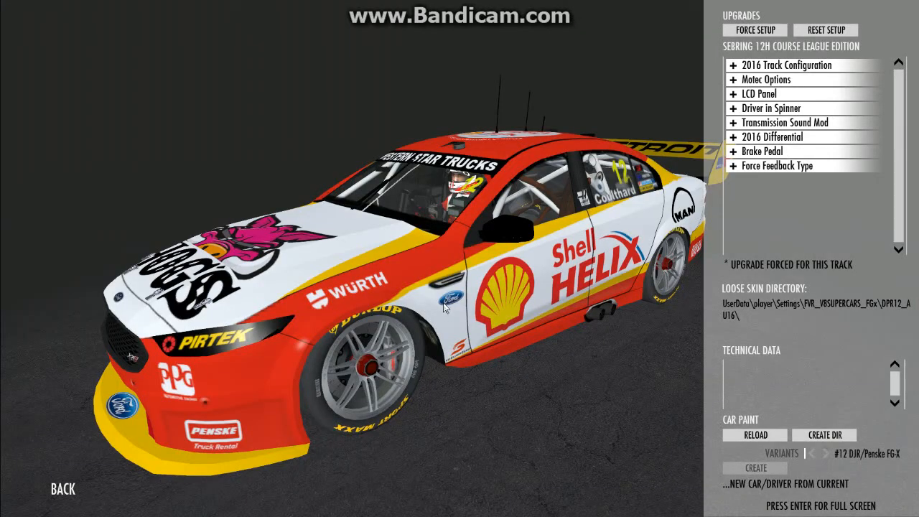
{"action": "mouse_move", "coordinate": [445, 314]}
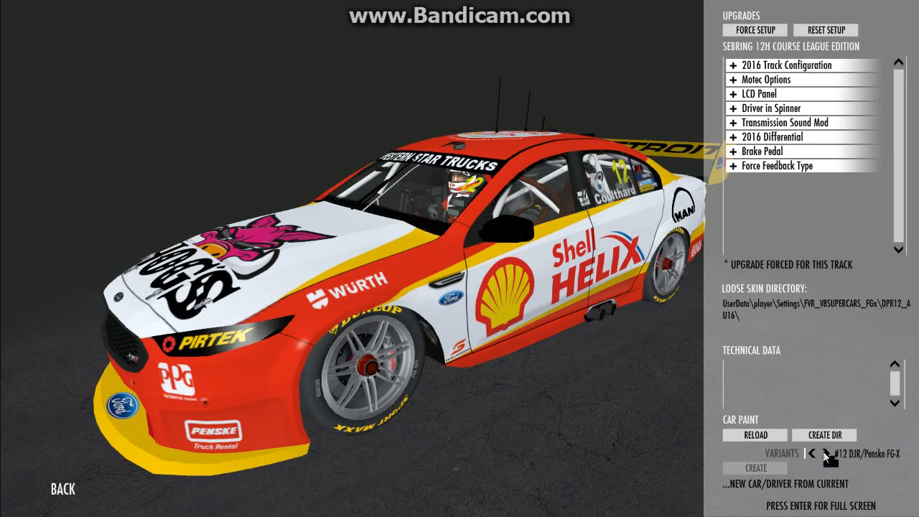
Cycle Variants to ALT so the car wears the custom Shell V-Power livery
{"action": "left_click", "coordinate": [833, 454]}
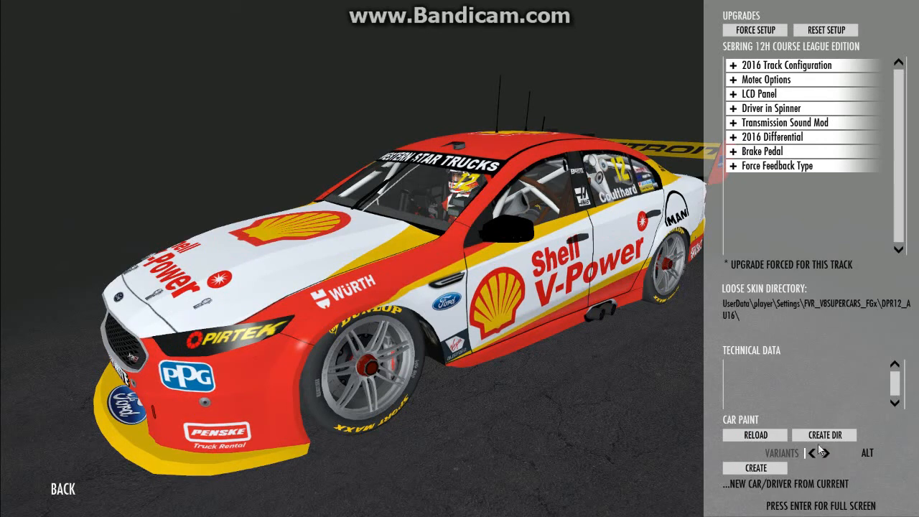